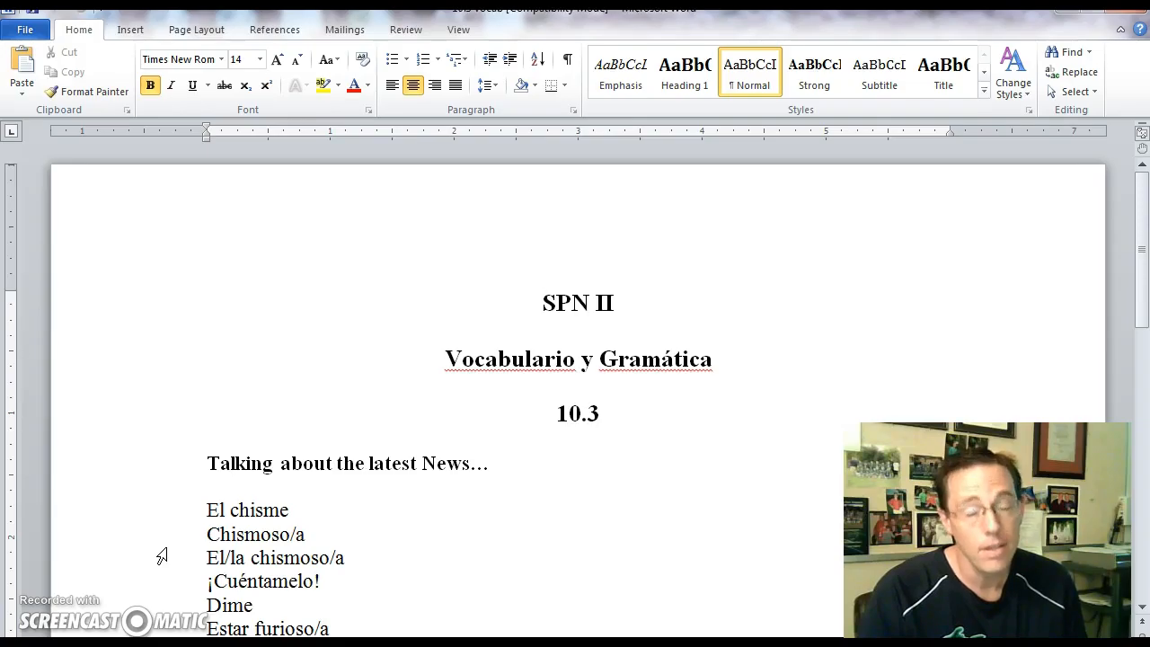
Click repeatedly on the current vocabulary line while explaining its phrase.
click(543, 302)
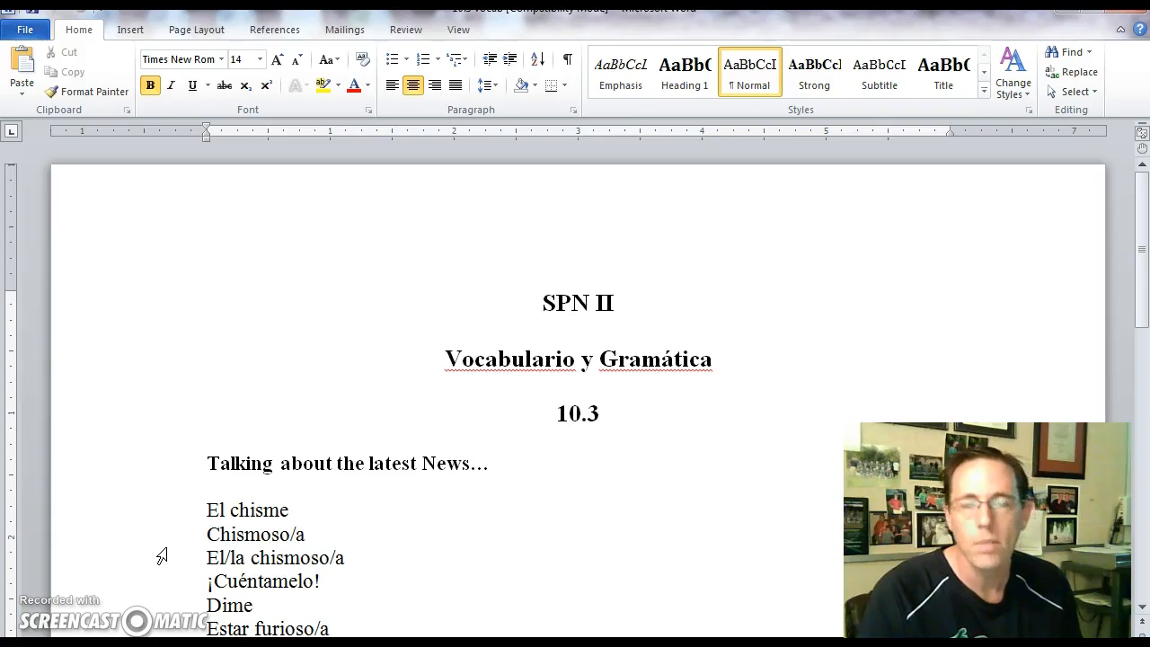
click(542, 301)
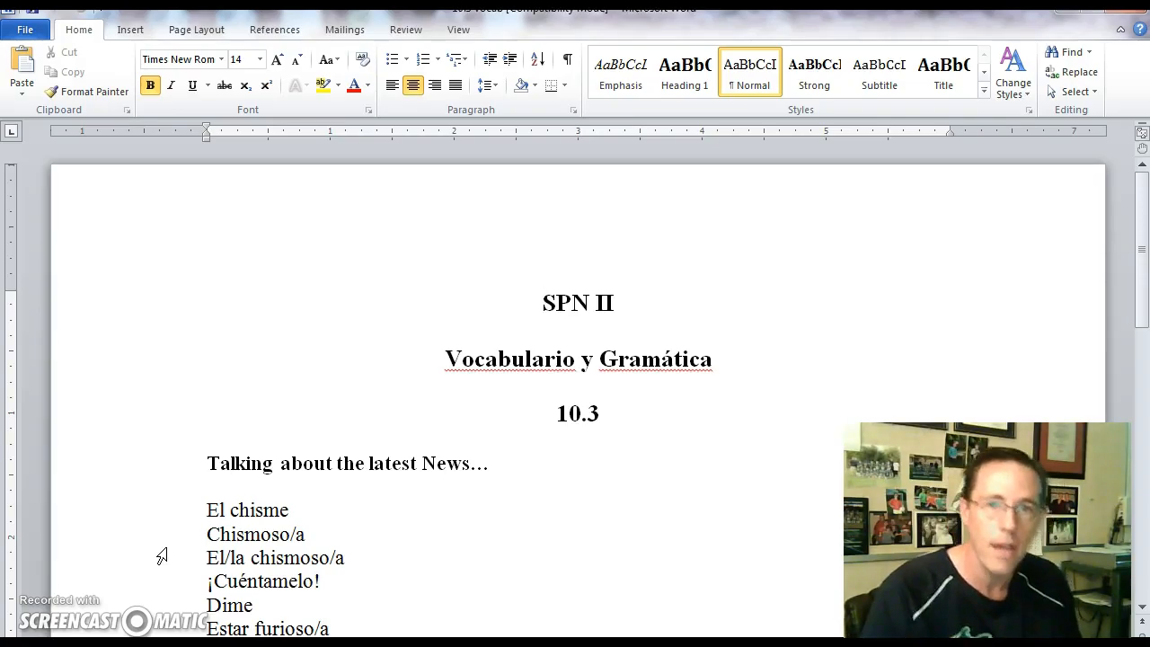
click(545, 302)
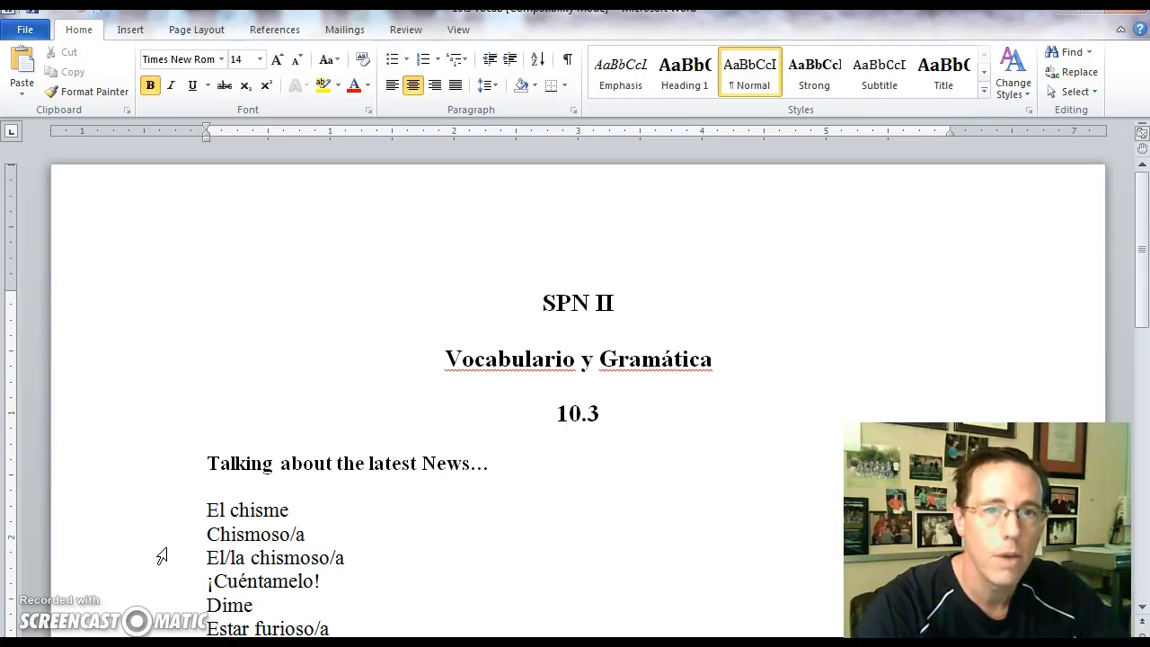
click(545, 303)
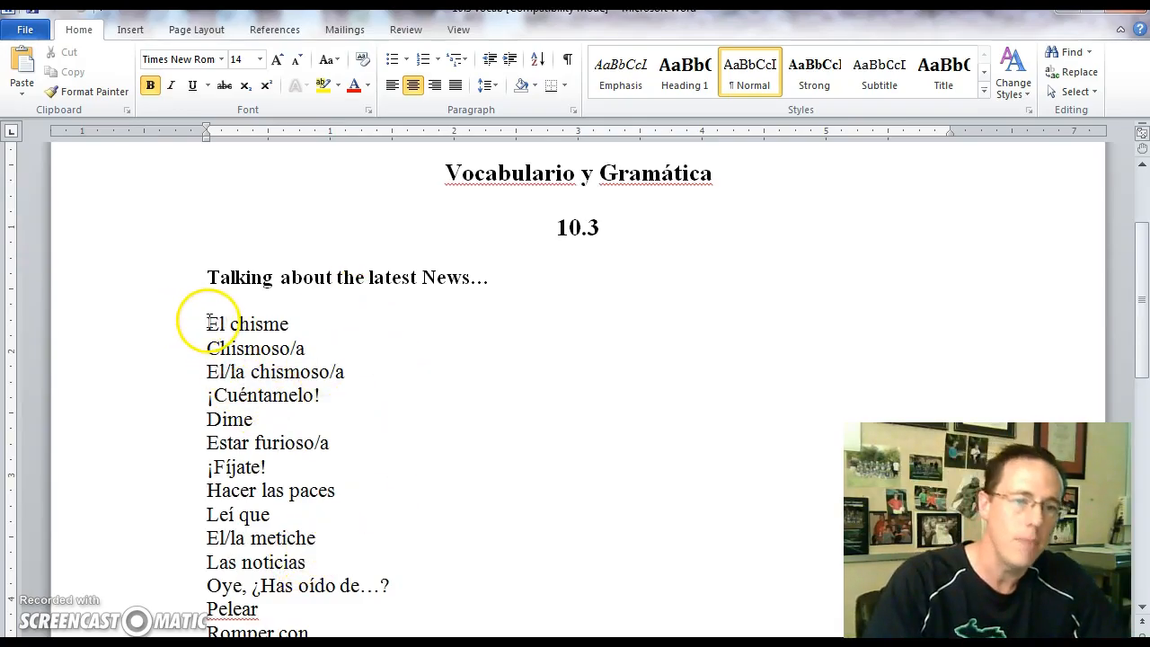
Select El chisme, ¡Cuéntamelo! and Dime, then scroll down to Reacting to News.
double_click(247, 323)
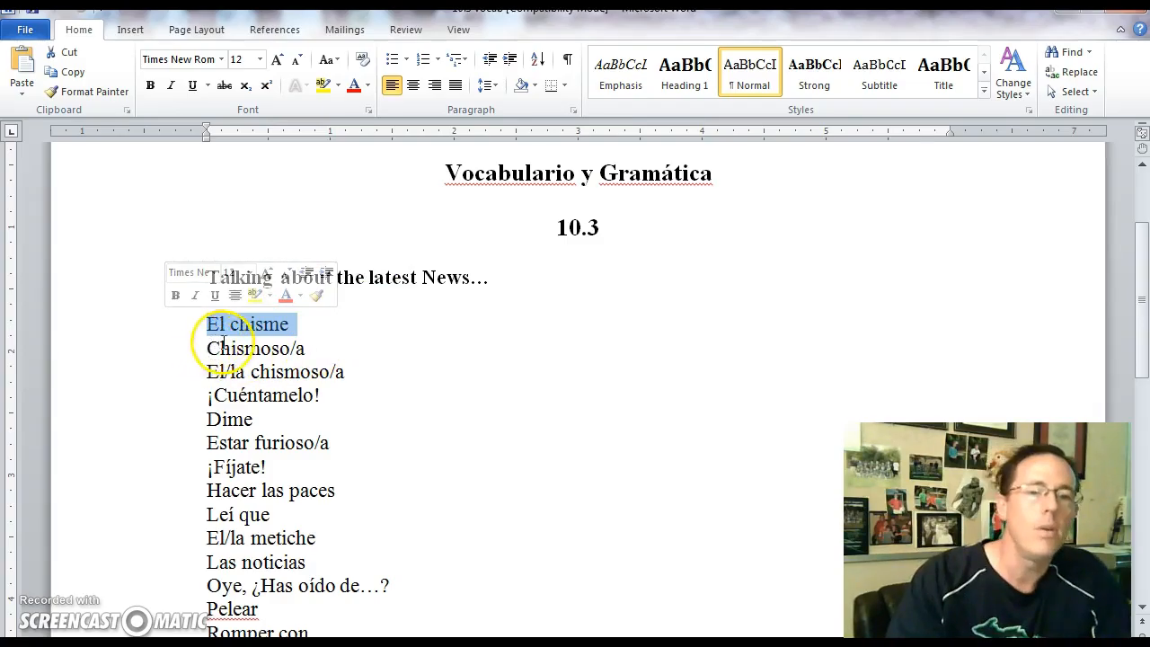
click(255, 349)
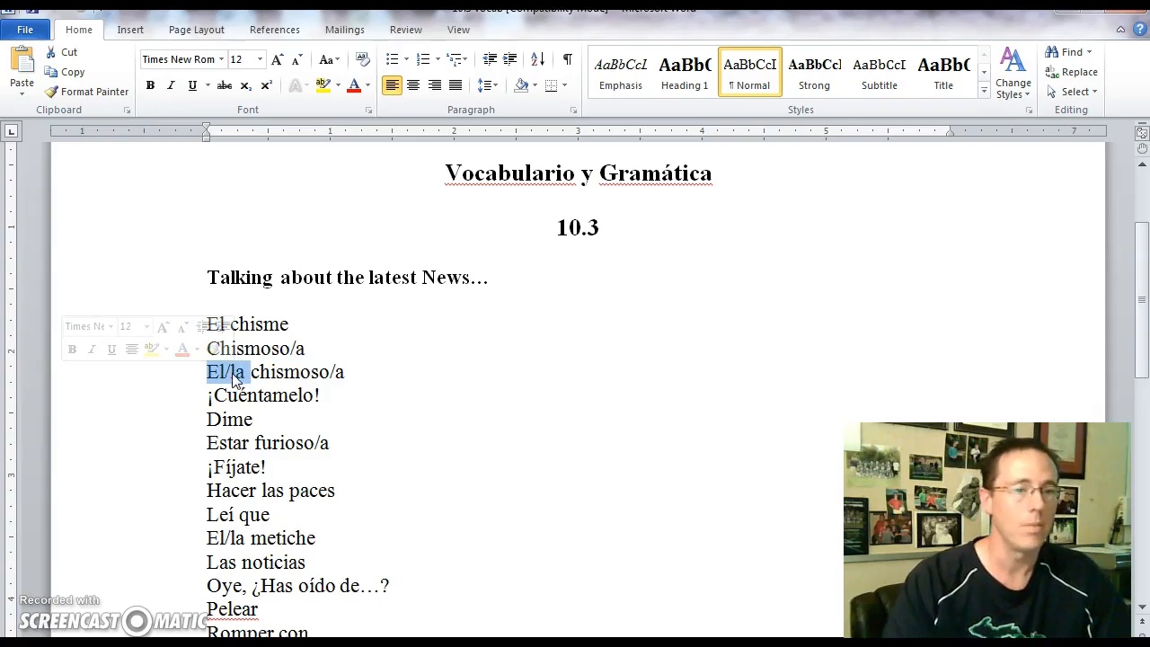
drag(252, 372, 337, 372)
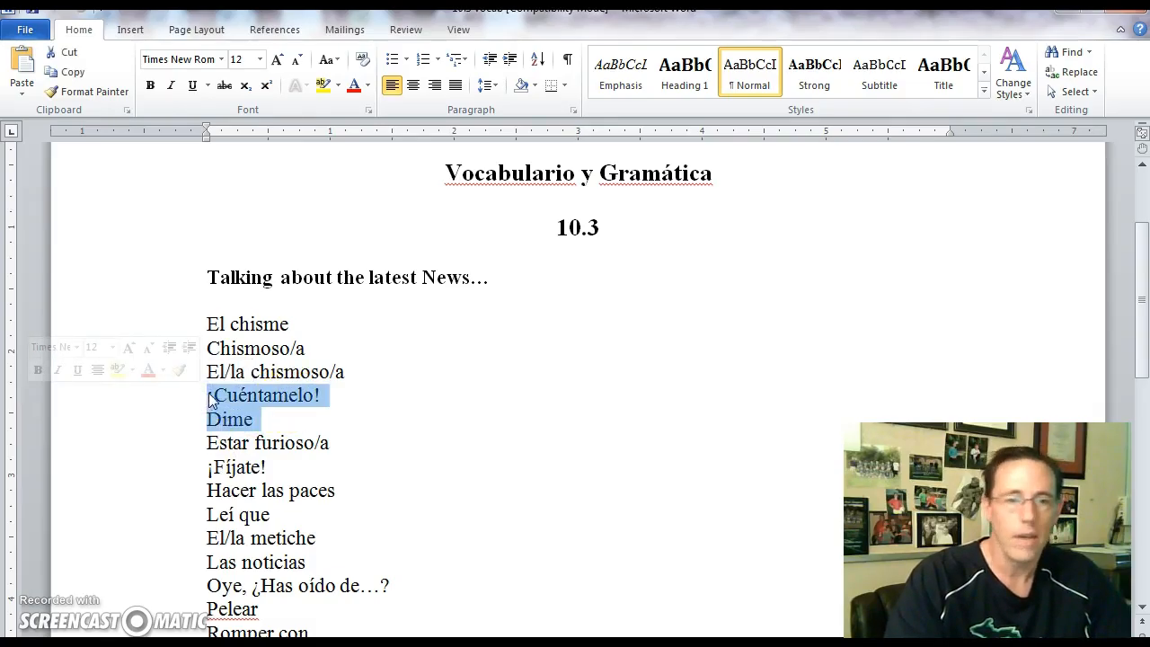
click(287, 442)
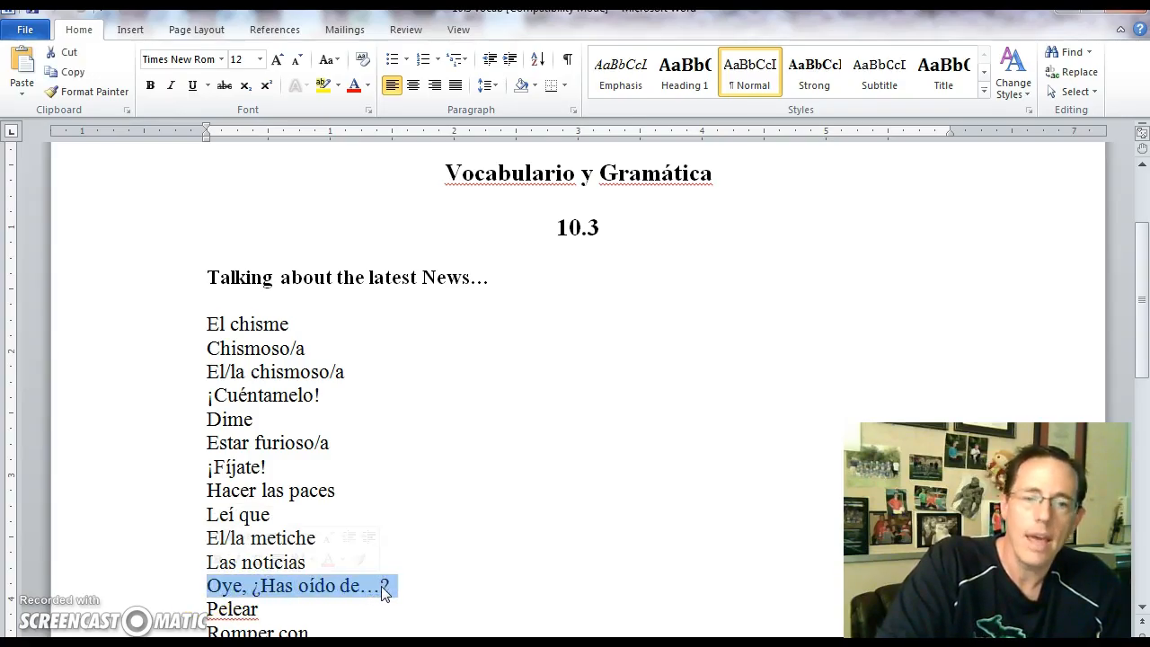
scroll(down, 3)
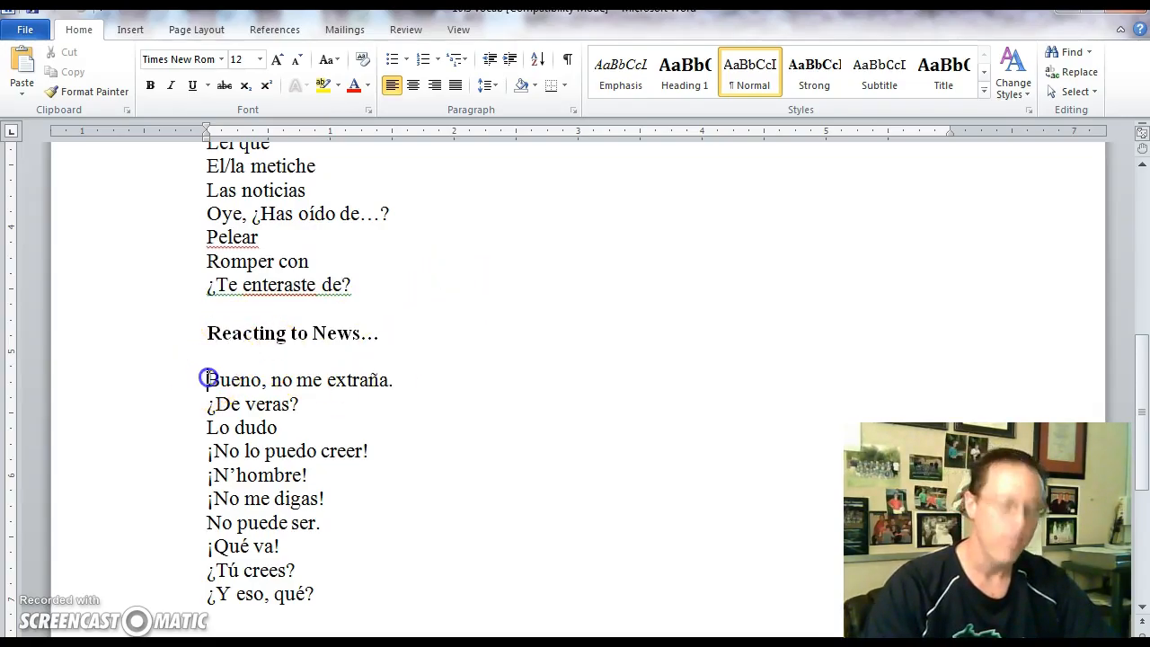
drag(207, 379, 391, 379)
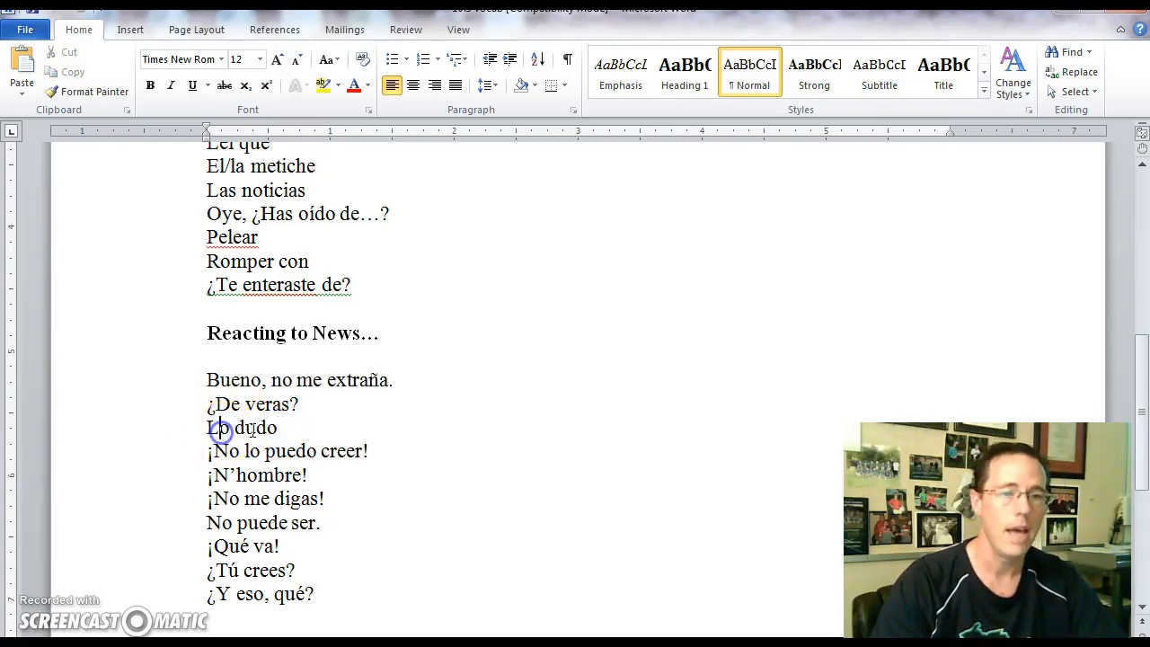
double_click(254, 428)
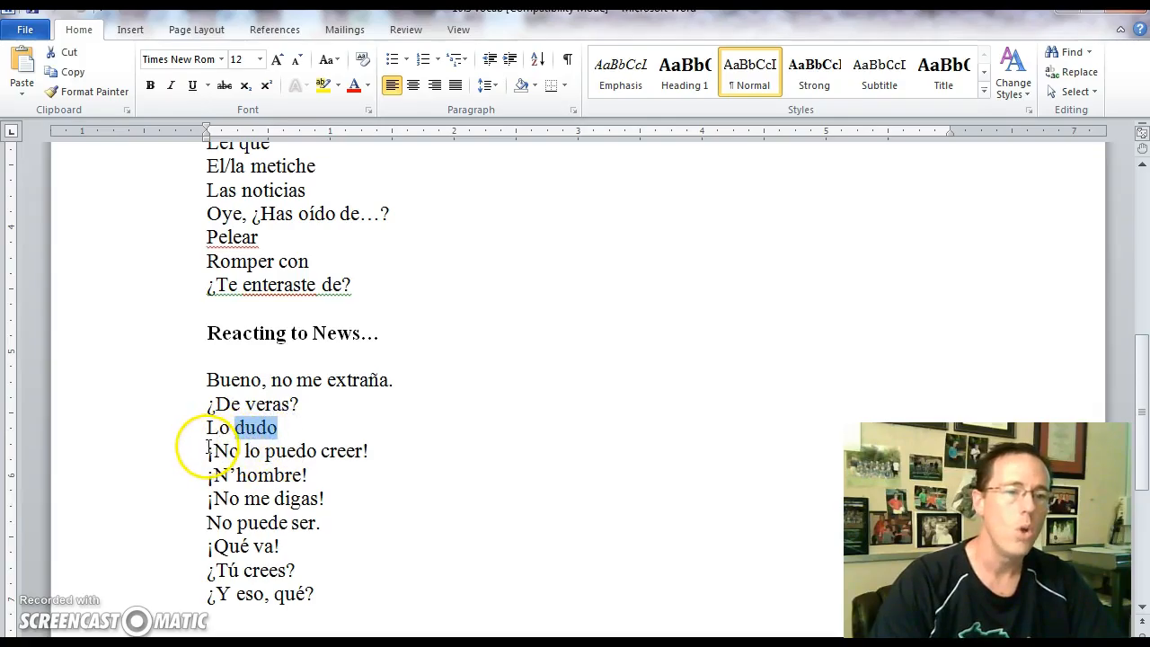